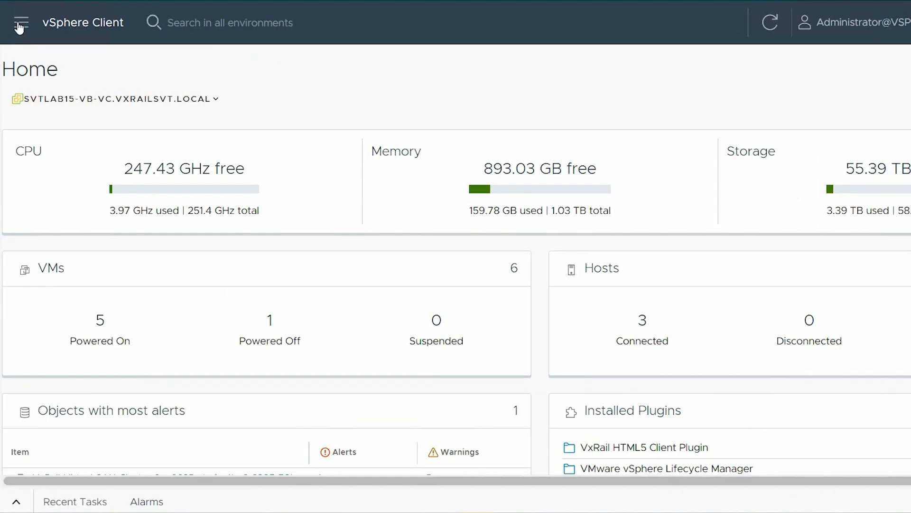
Step: Go to the VxRail-Virtual-SAN cluster in the inventory and review its issues and triggered alarms
left_click(20, 23)
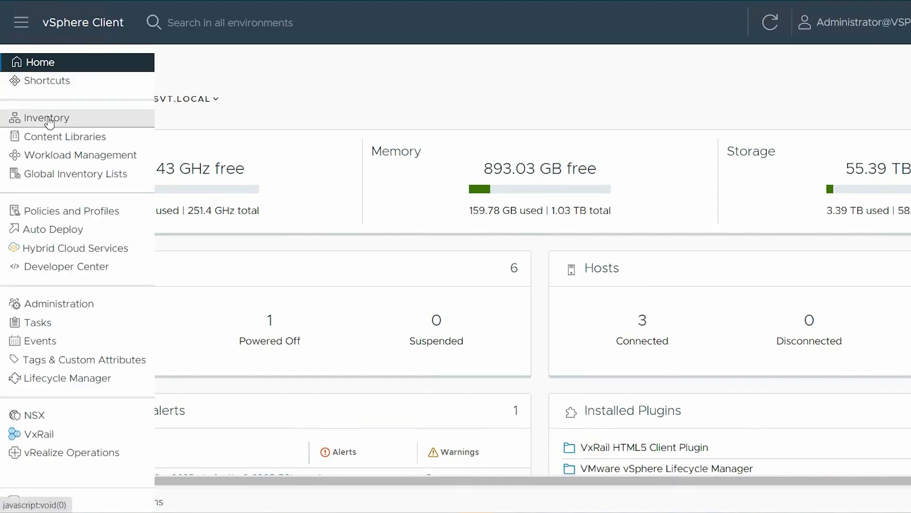
left_click(45, 117)
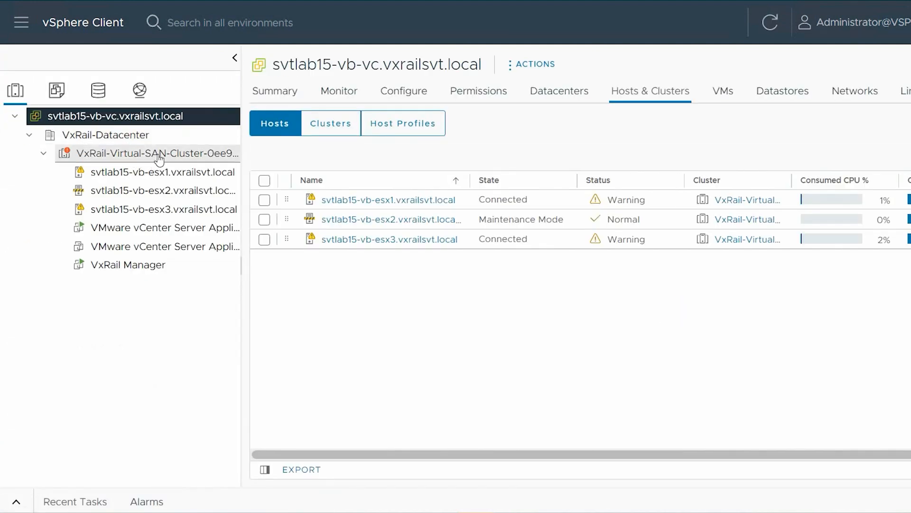
left_click(152, 154)
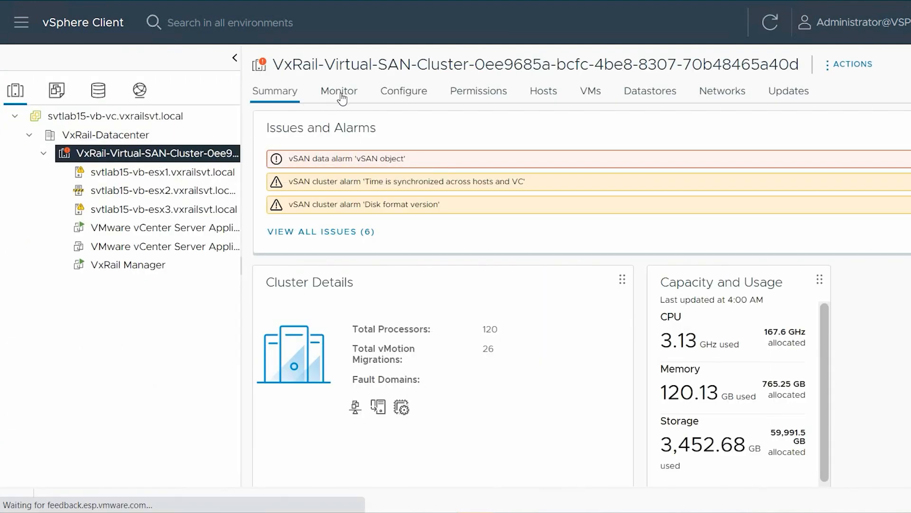
left_click(339, 91)
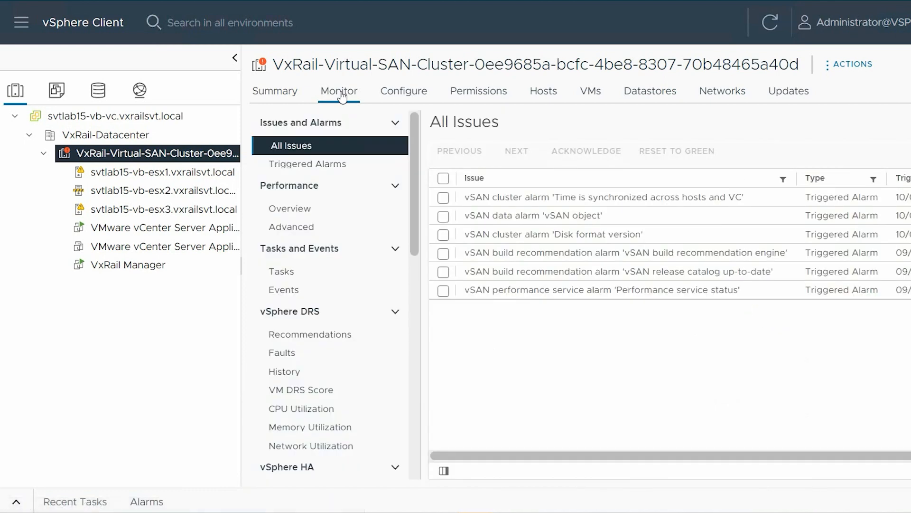
mouse_move(324, 169)
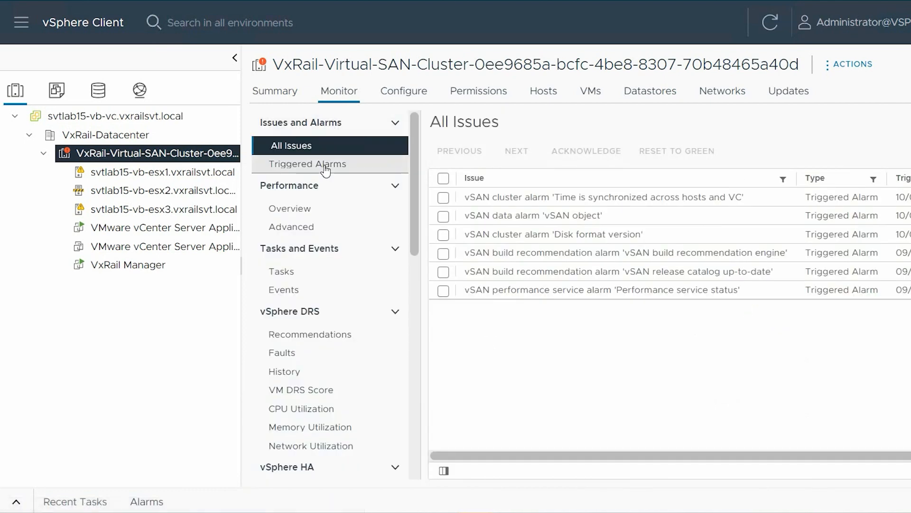
left_click(308, 163)
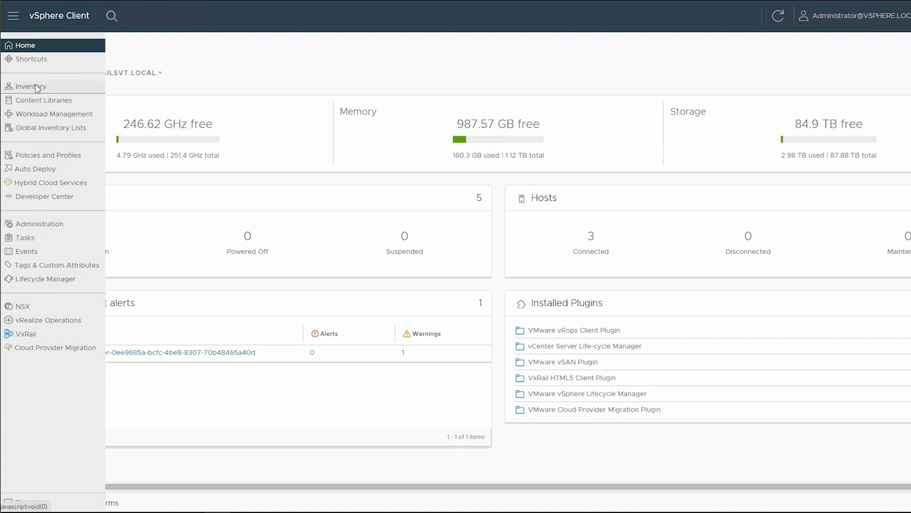
Step: Show the cluster's VxRail Physical View under Monitor with its three E560N chassis
left_click(28, 85)
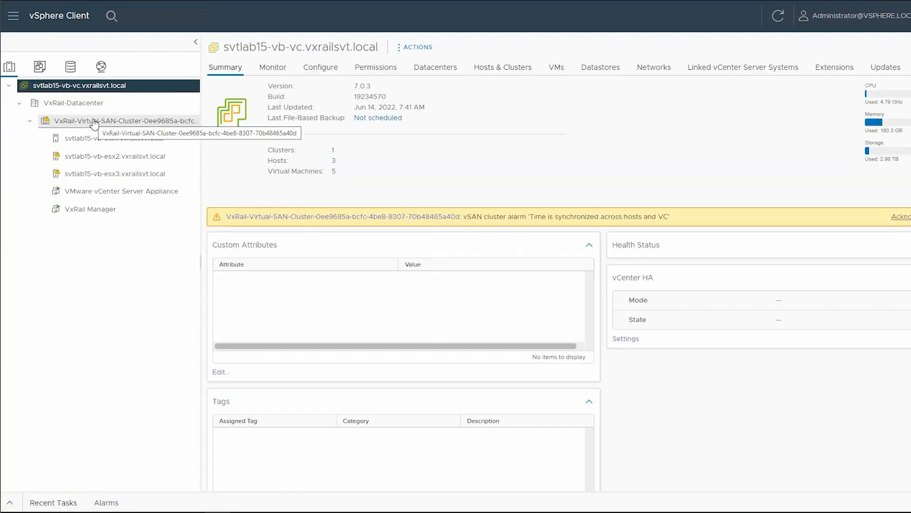
left_click(109, 120)
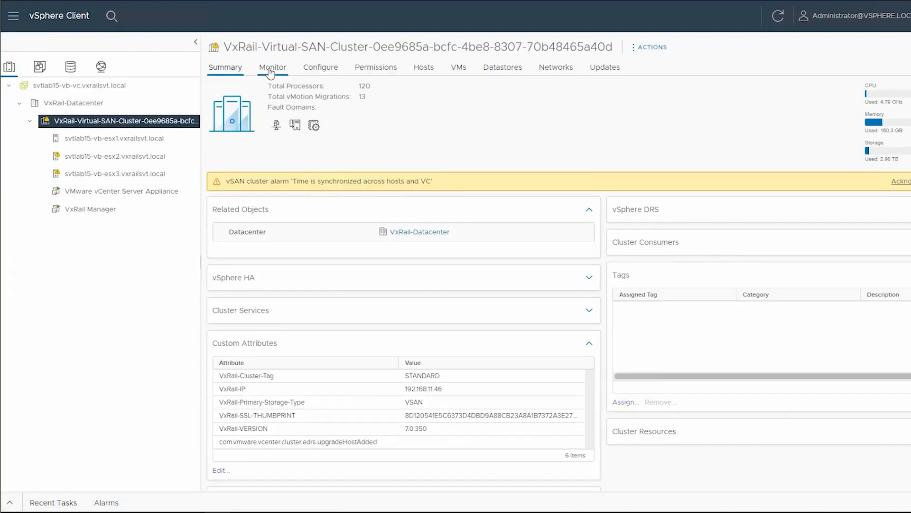
left_click(272, 66)
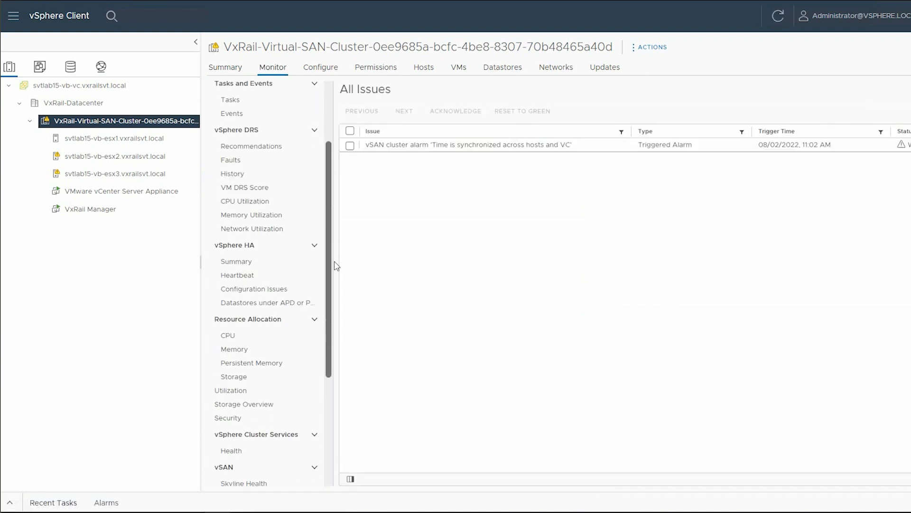
scroll("down", 3)
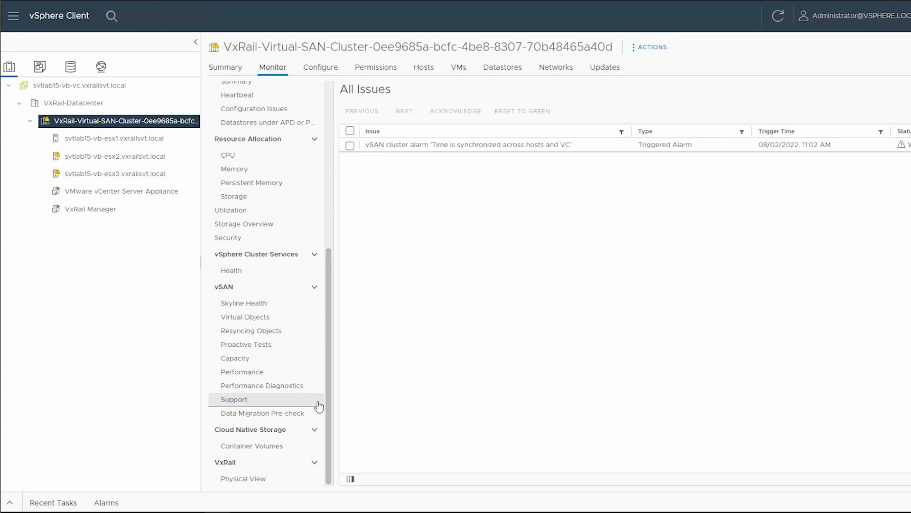
mouse_move(254, 478)
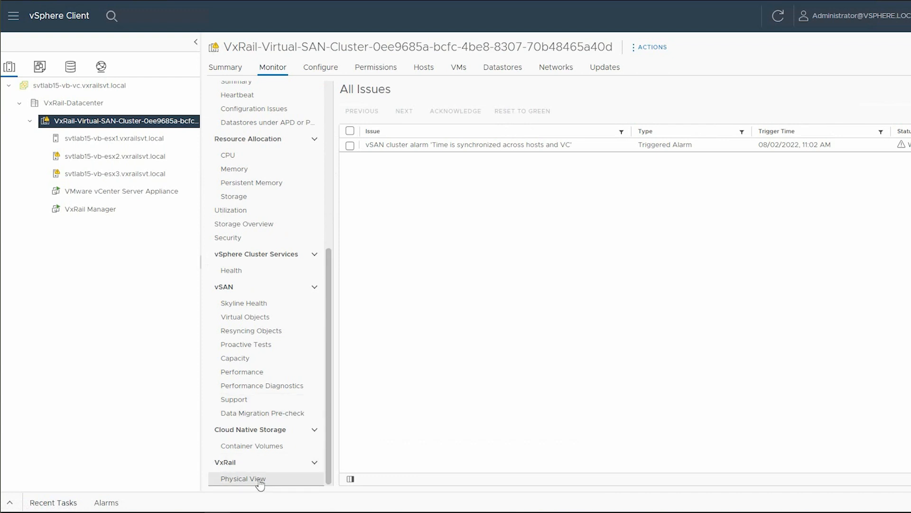
left_click(243, 478)
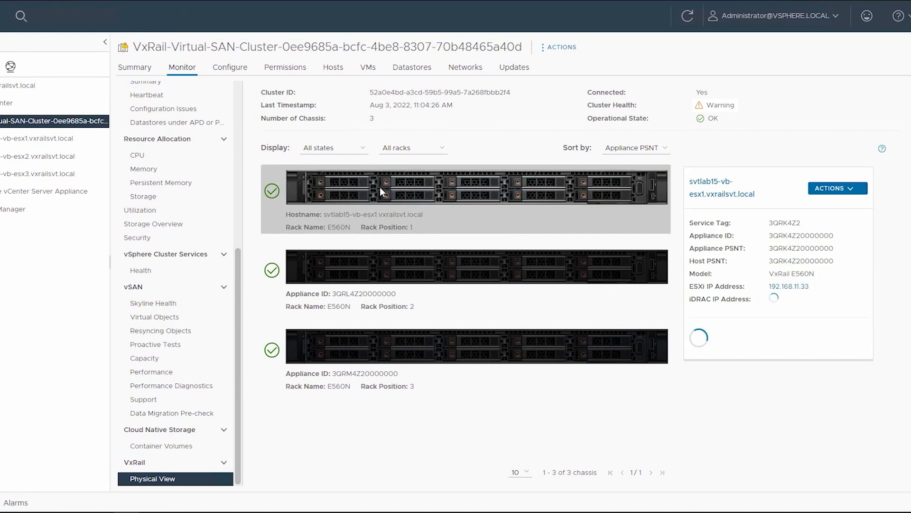
Step: View host esx1's physical details and show the slot 0 SSD's disk information
left_click(838, 188)
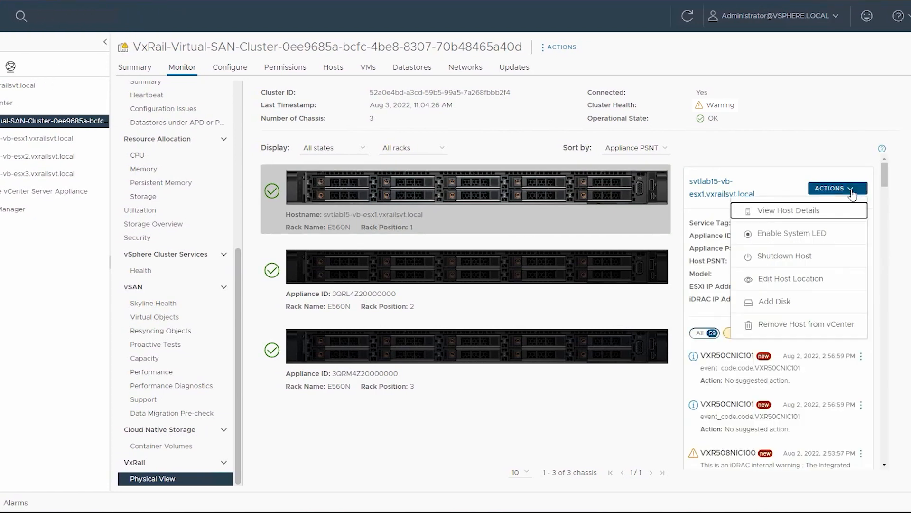
mouse_move(790, 213)
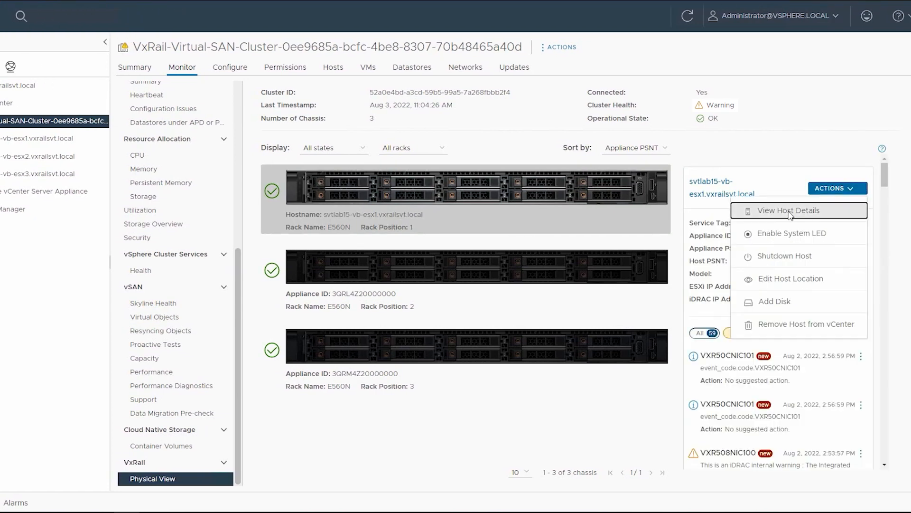
left_click(788, 210)
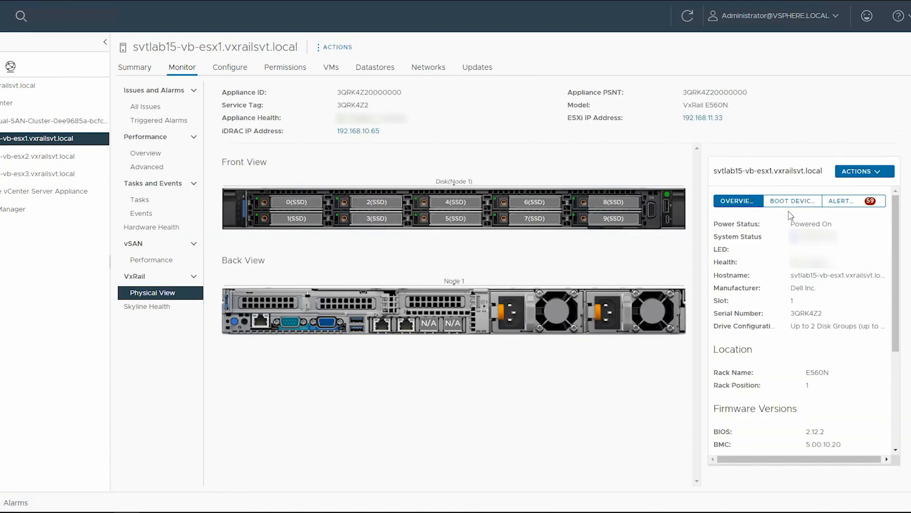
mouse_move(352, 245)
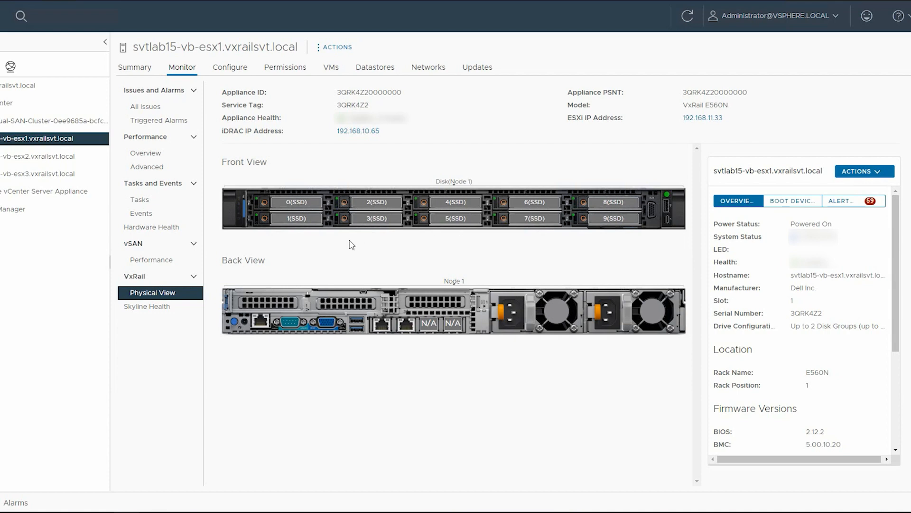
mouse_move(317, 211)
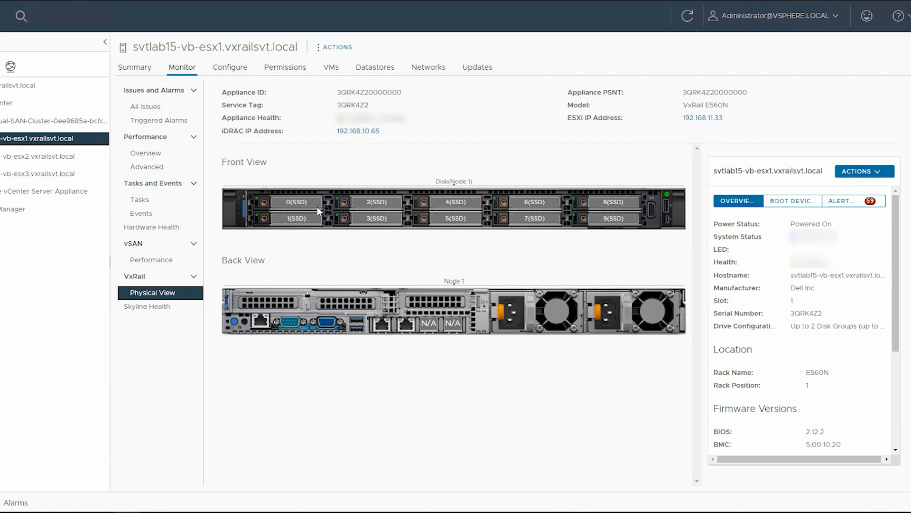
left_click(296, 202)
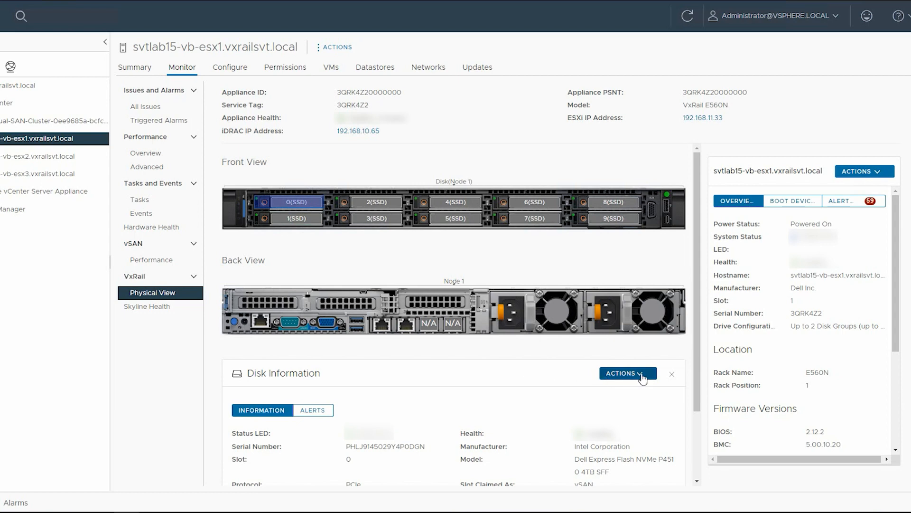
Step: Start the Replace Disk wizard for the slot 0 disk and confirm the disk details
left_click(629, 373)
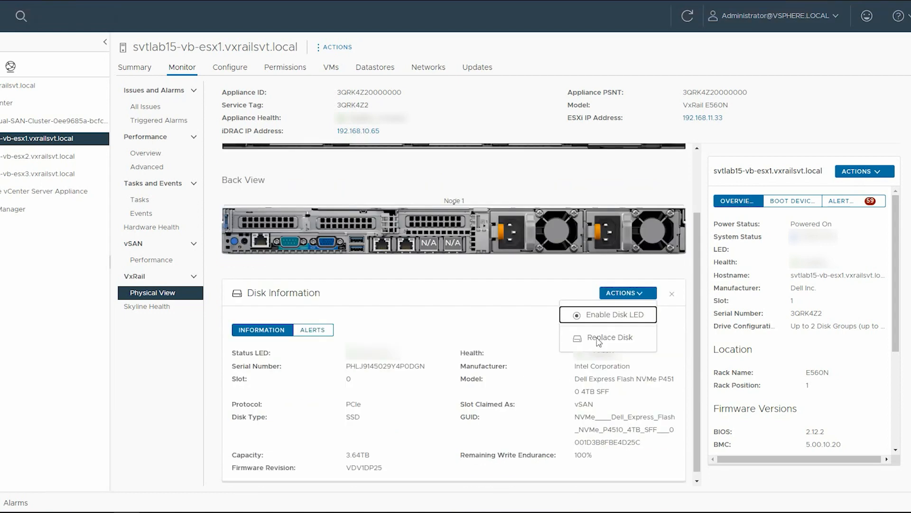
left_click(609, 338)
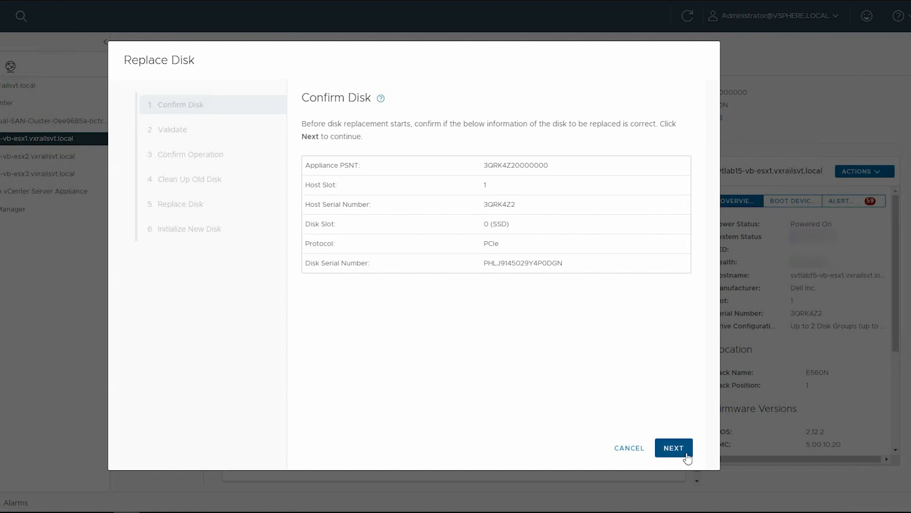
left_click(674, 448)
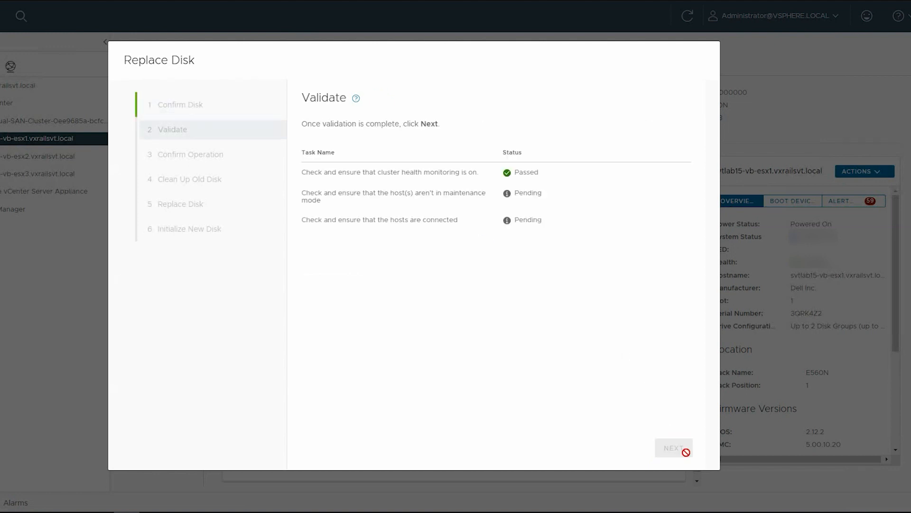
Step: Pass validation, confirm the operation and clean up the old disk, reaching the physical swap step
left_click(674, 448)
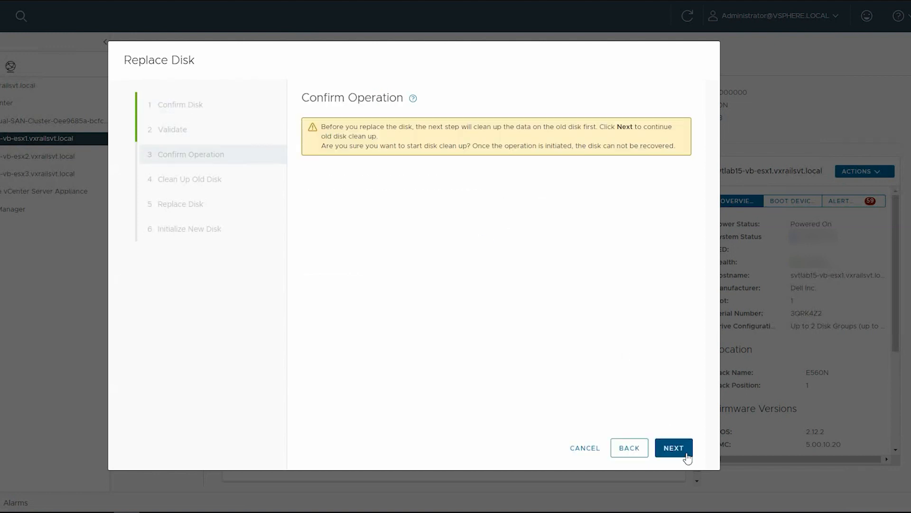
left_click(674, 448)
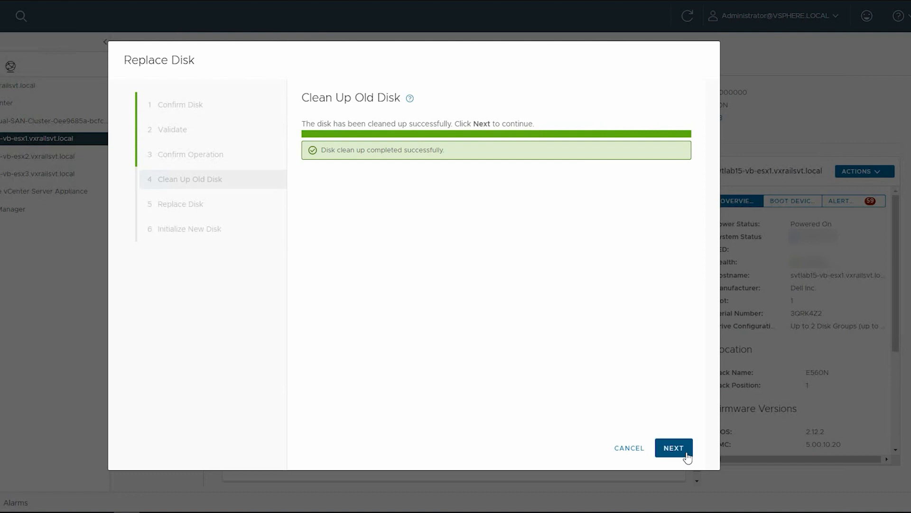
left_click(674, 448)
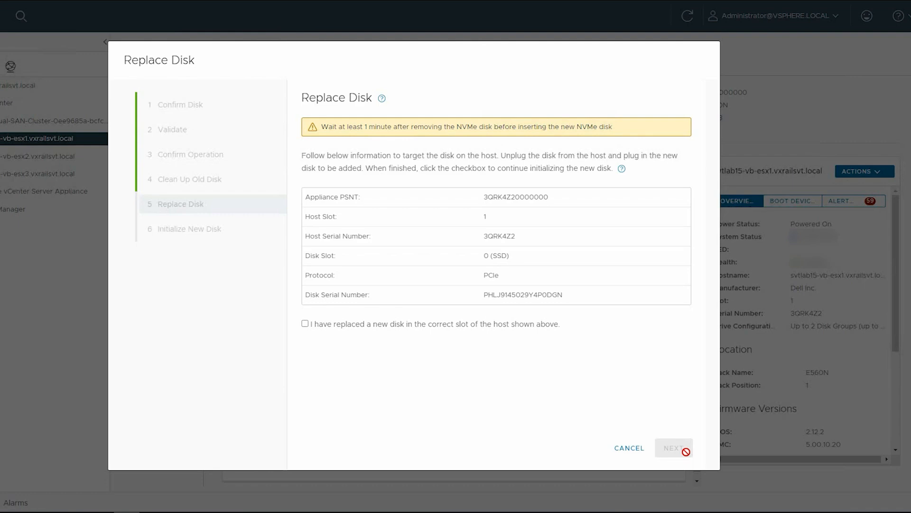
mouse_move(320, 370)
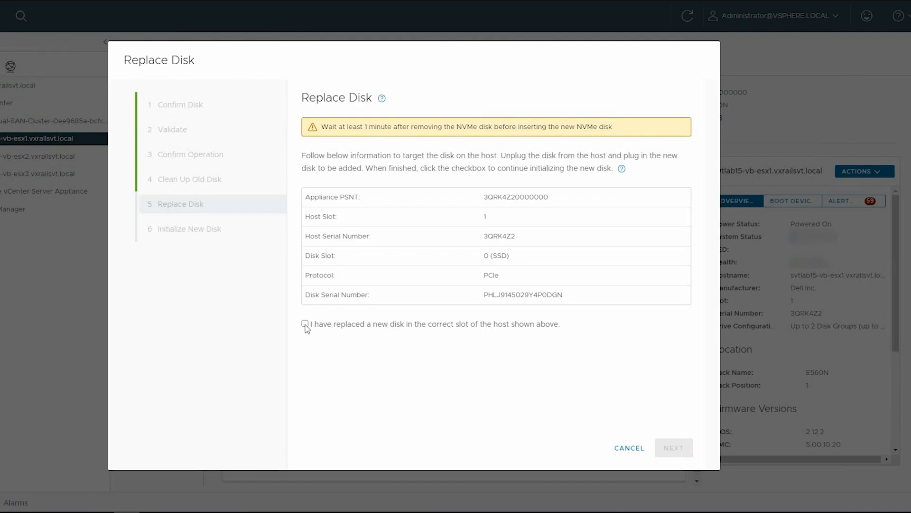
Step: Confirm the new disk is in the slot, initialize it, finish, and review esx1's All Issues list
left_click(305, 323)
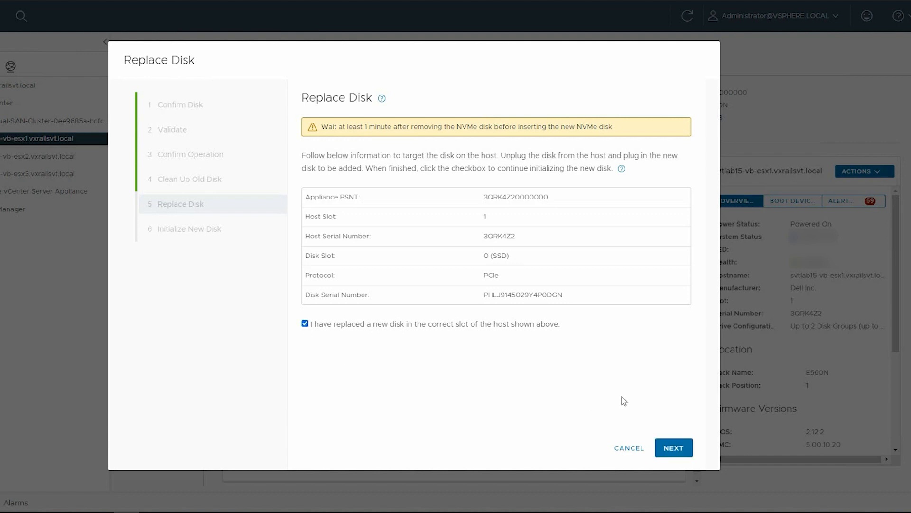
left_click(675, 448)
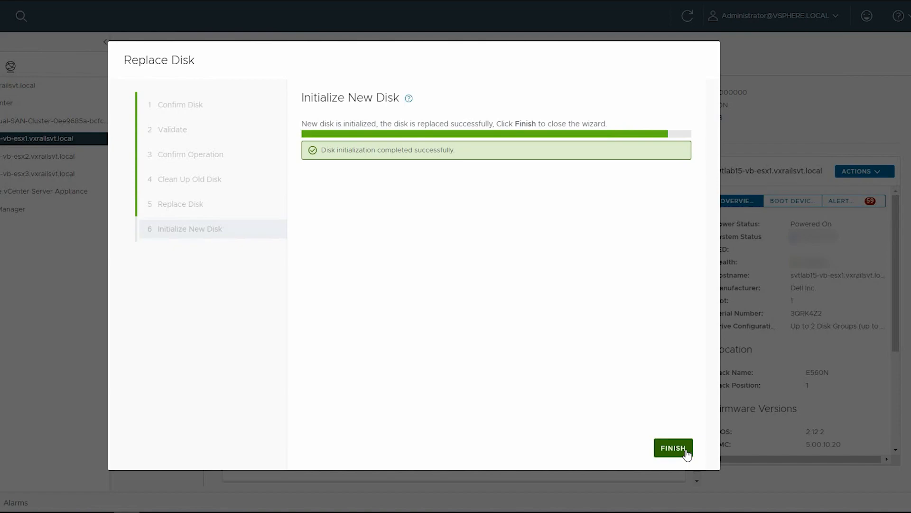
left_click(674, 447)
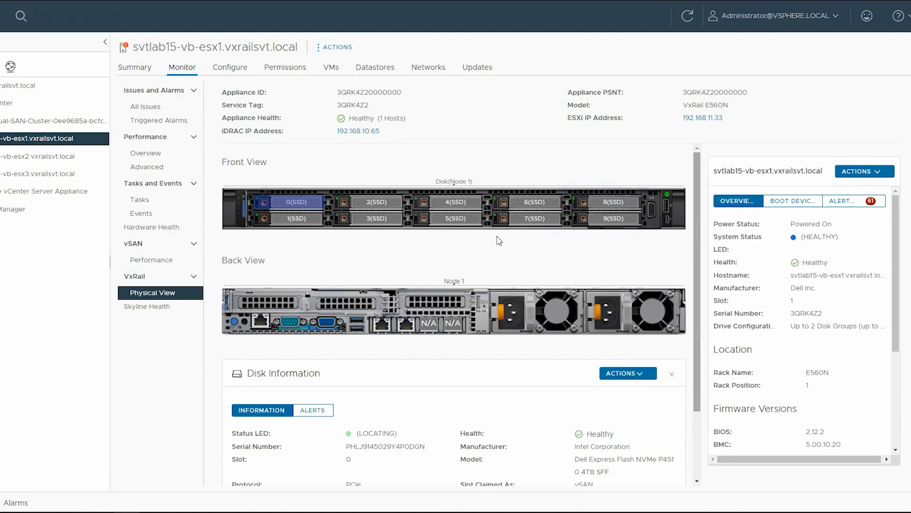
mouse_move(277, 225)
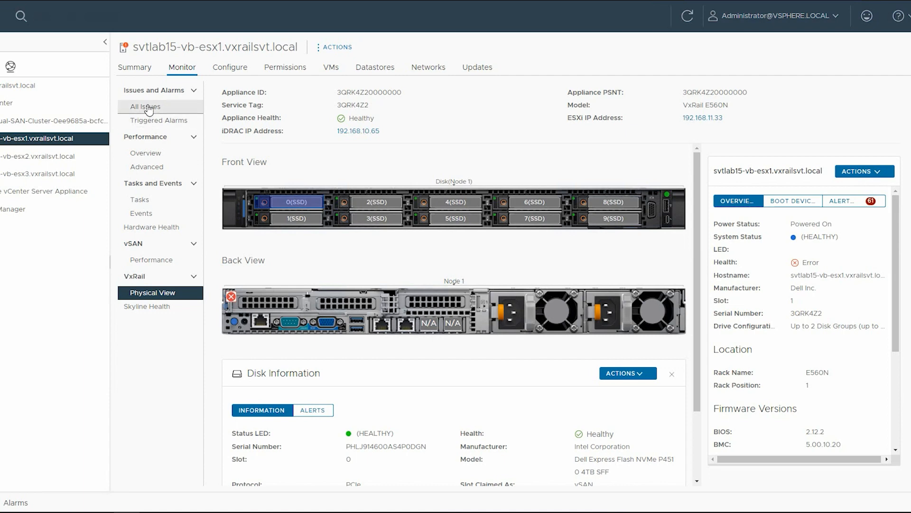
left_click(146, 106)
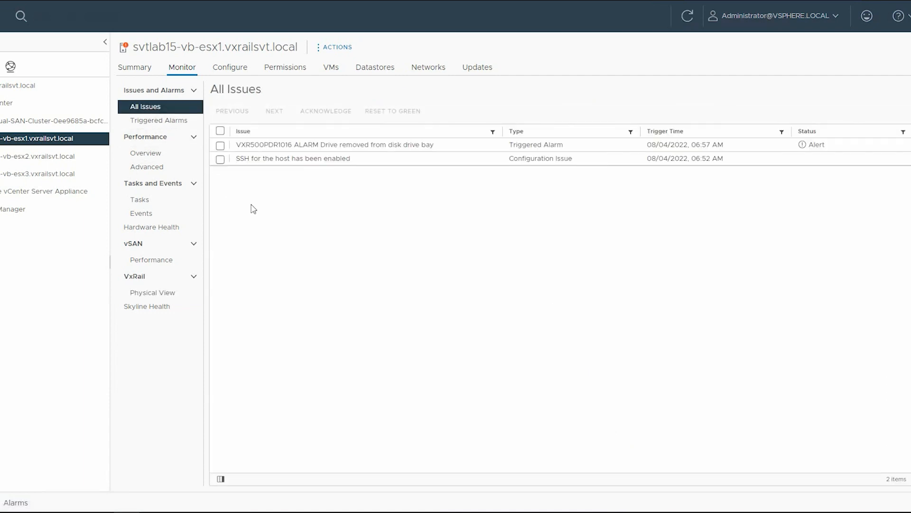